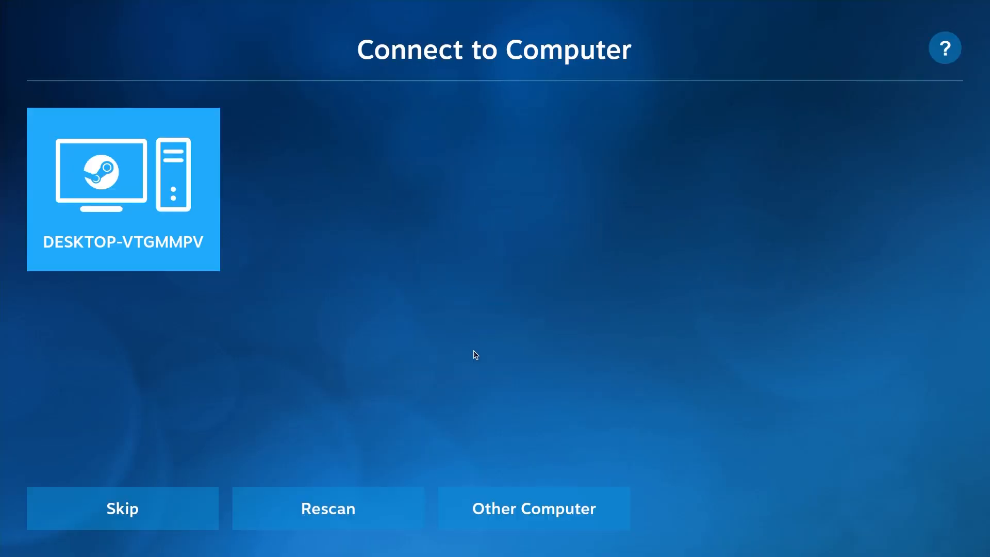
- Link Steam Link to the DESKTOP-VTGMMPV computer from the Connect to Computer screen
left_click(122, 189)
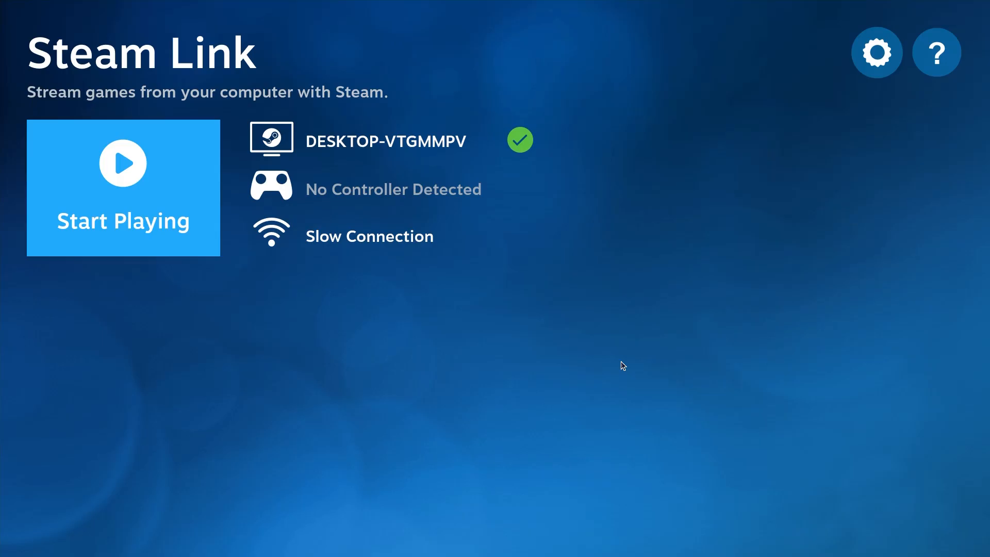
- Start Playing to stream the fishing game with its bait selection menu
left_click(123, 187)
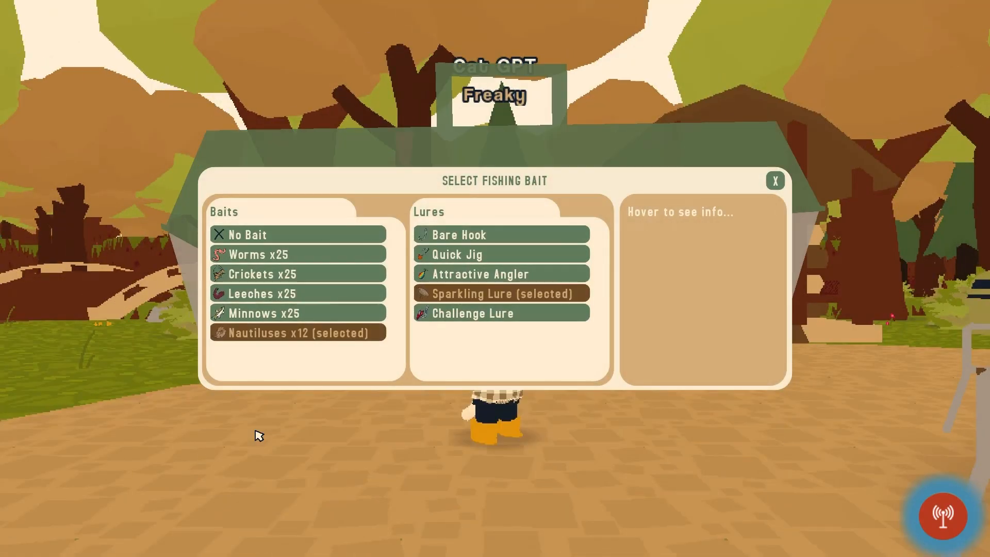
- Leave the stream and show Controller Settings reporting no controllers connected
left_click(775, 180)
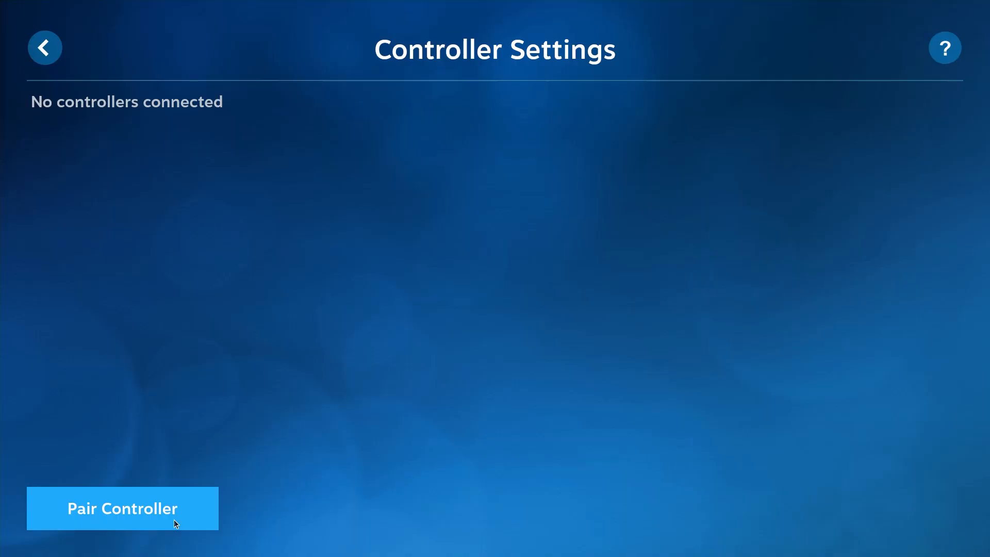
- Pair the DualSense Wireless Controller found in the Add New Device search
left_click(123, 508)
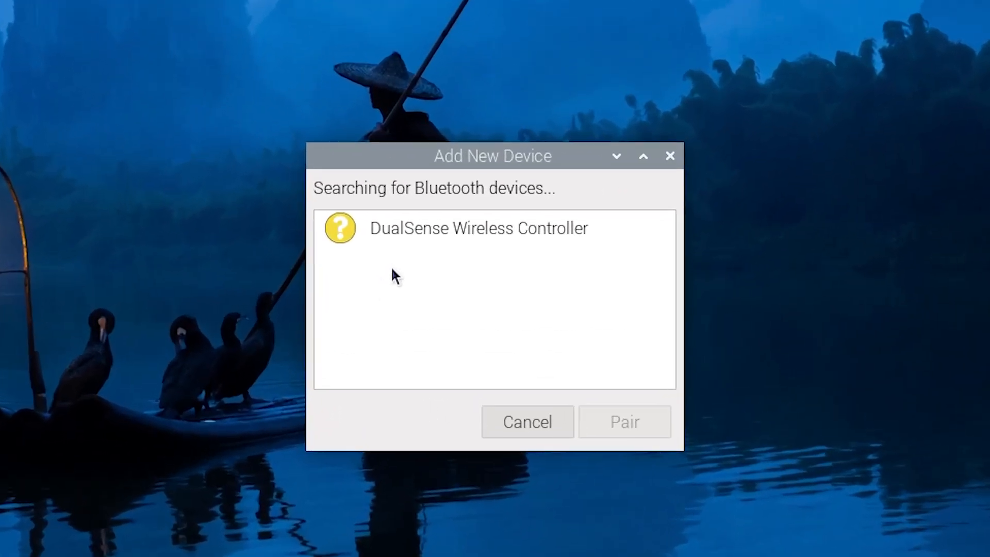
left_click(478, 297)
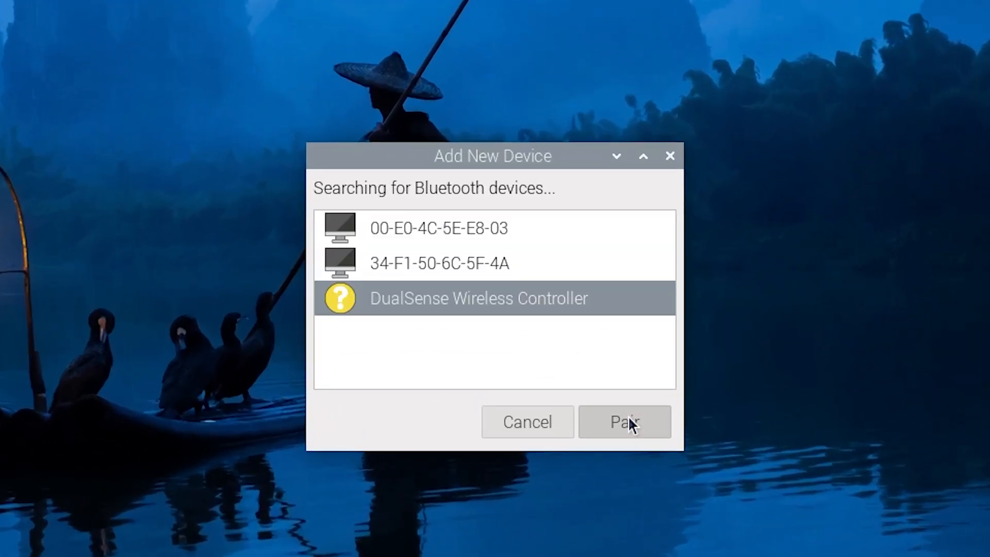